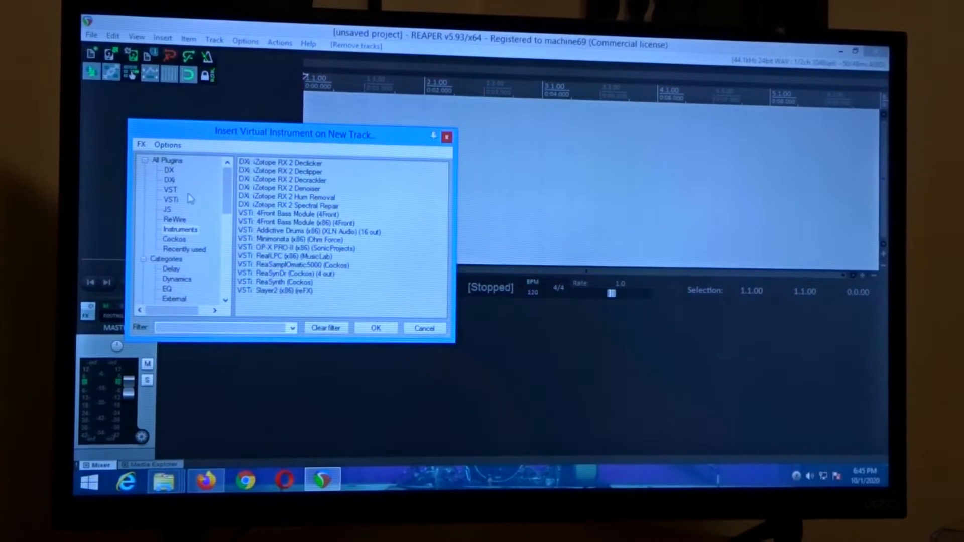
# - Insert AmpliTube3 (x86) from the VST category as the instrument on a new track
pyautogui.click(170, 189)
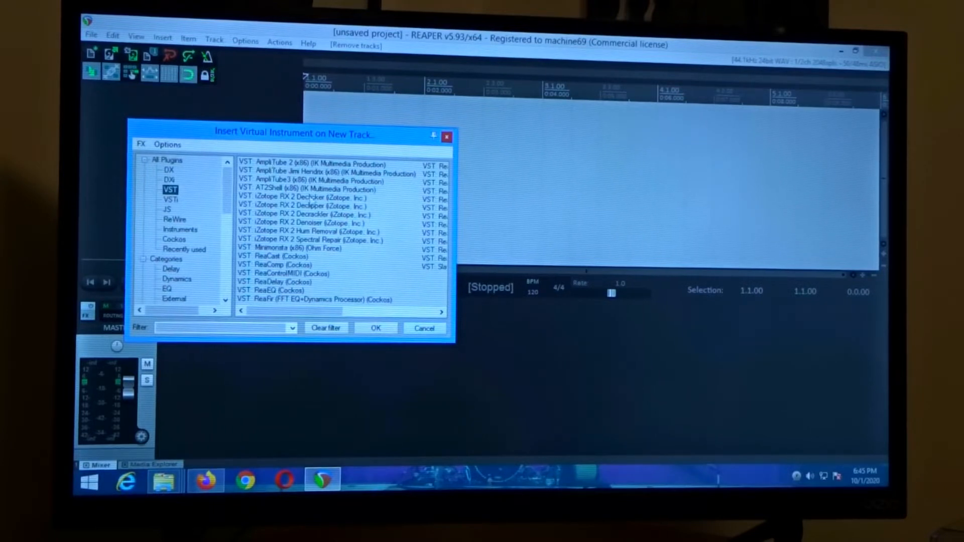
pyautogui.click(375, 327)
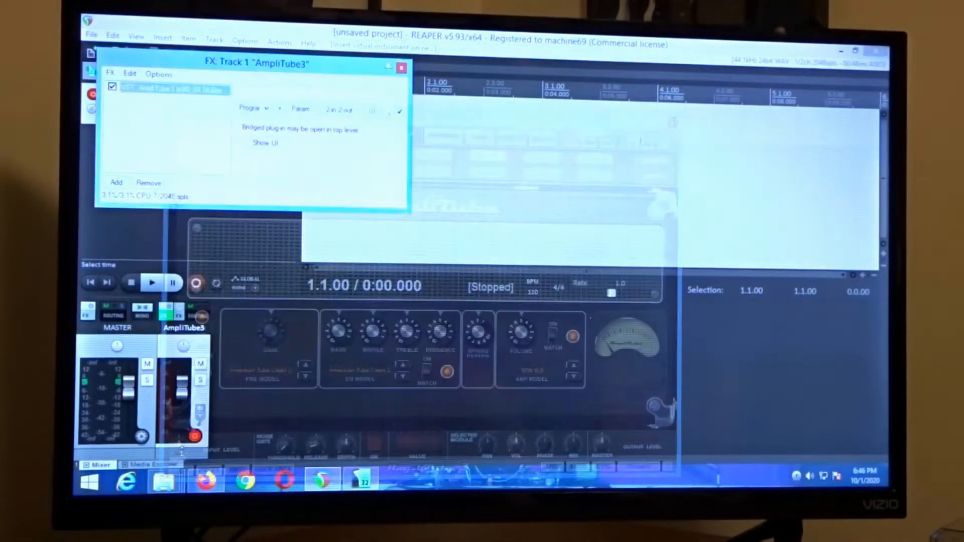
# - Bring up the Add FX list for the AmpliTube3 track, then dismiss it
pyautogui.click(116, 182)
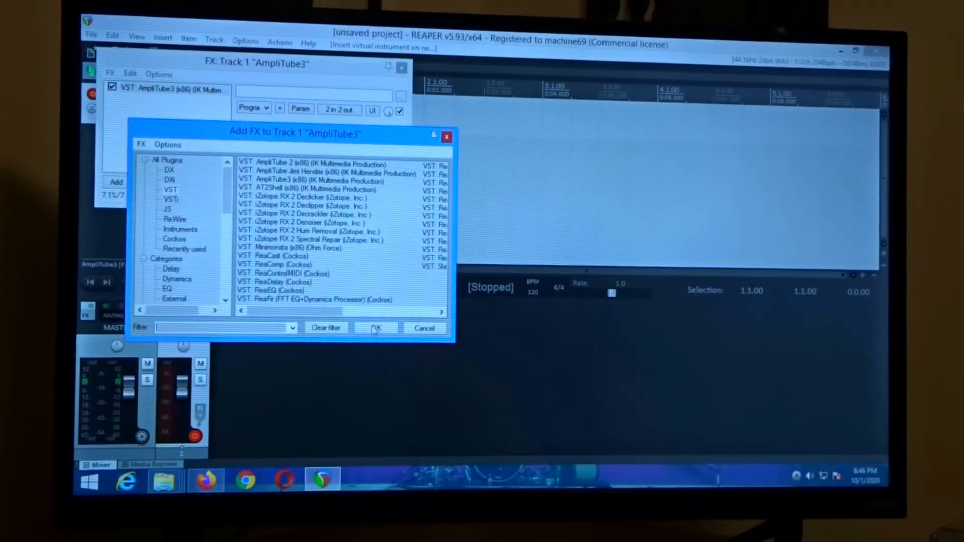
pyautogui.click(375, 327)
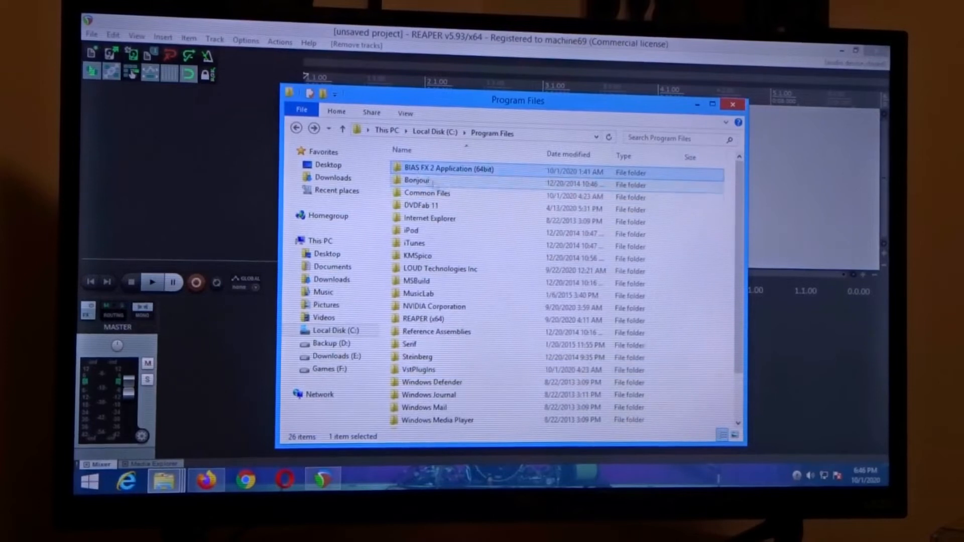
pyautogui.moveTo(451, 177)
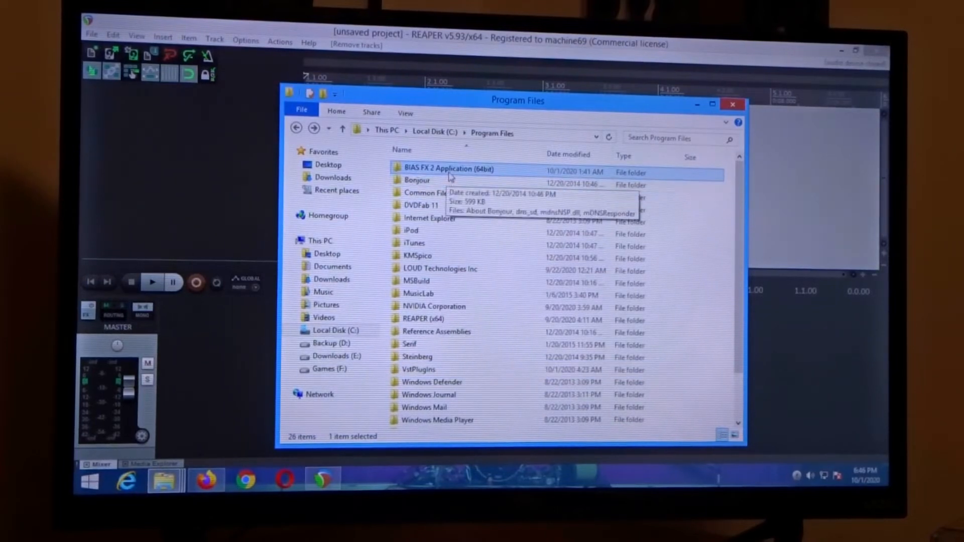
# - Navigate into Program Files\VstPlugins\VSTPlugins
pyautogui.doubleClick(440, 169)
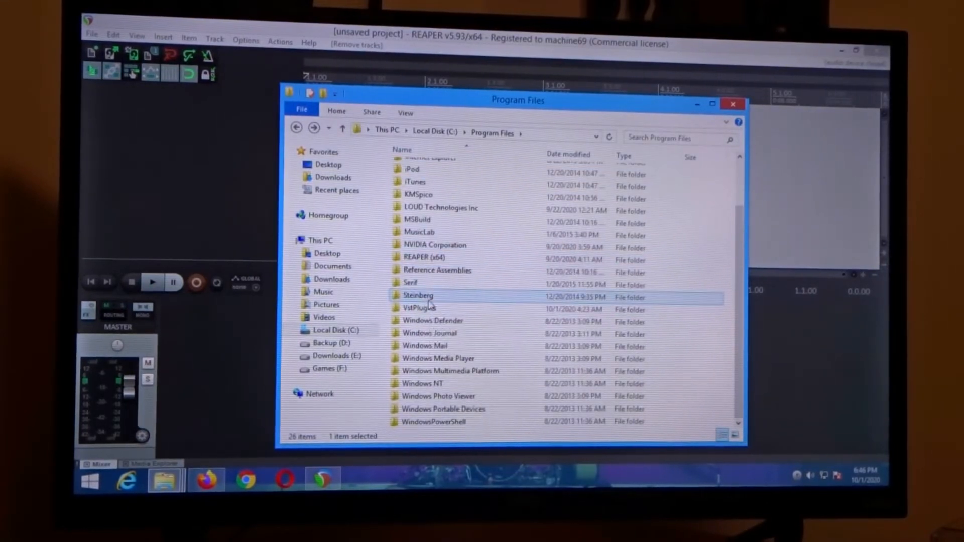
pyautogui.click(420, 308)
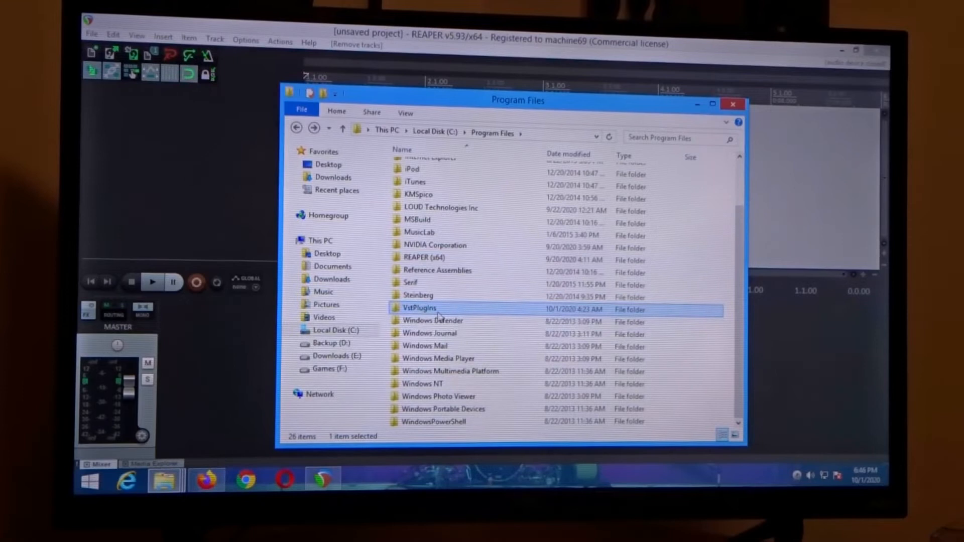
pyautogui.doubleClick(420, 309)
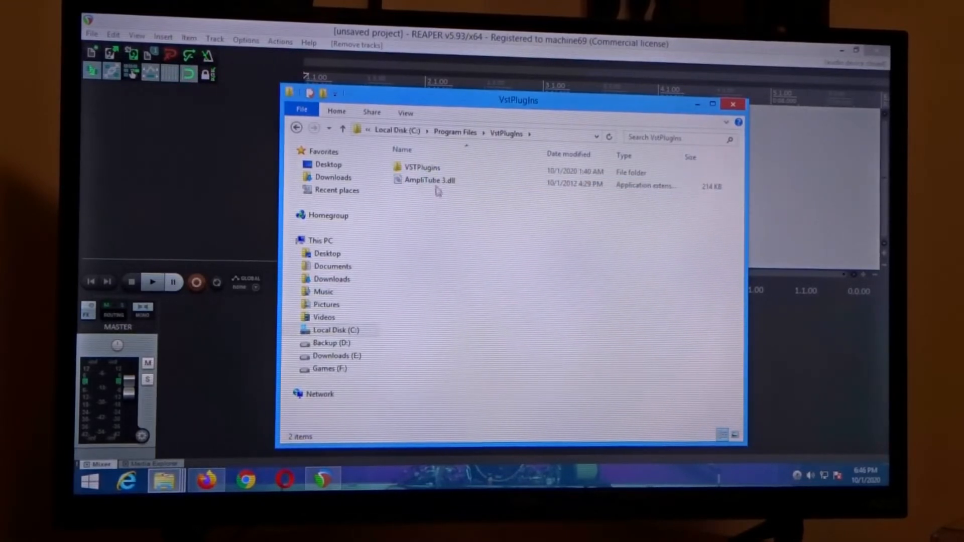
pyautogui.doubleClick(417, 166)
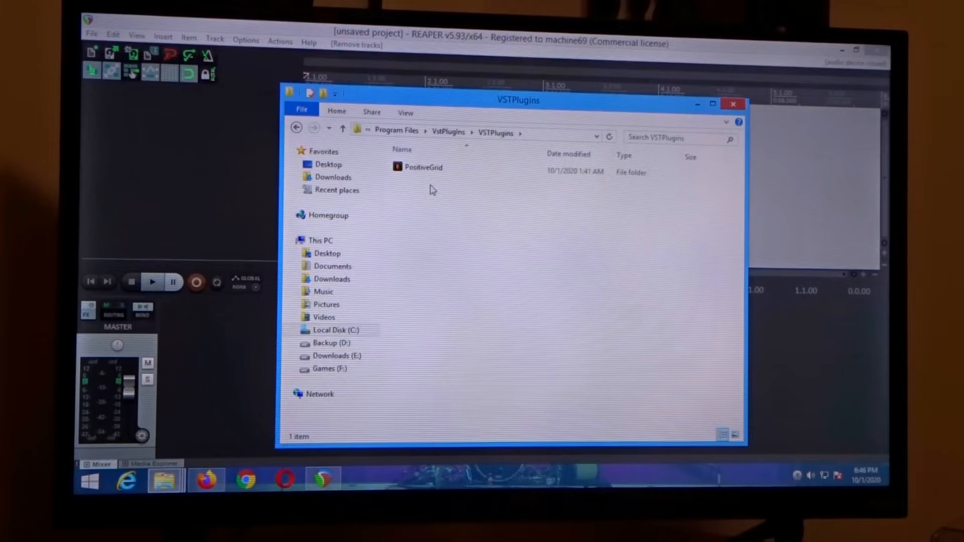
# - Enter the PositiveGrid folder and select BIAS FX 2_x64.dll
pyautogui.click(422, 167)
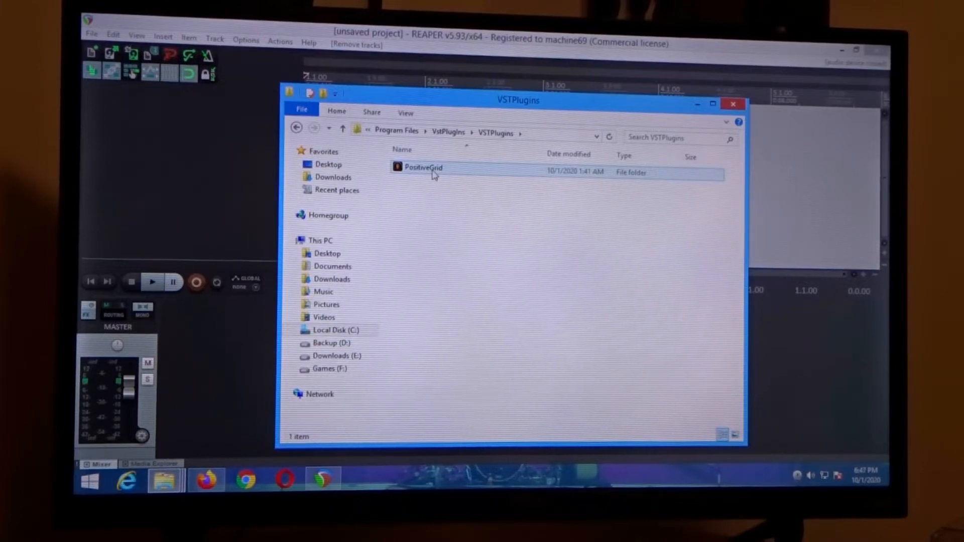
pyautogui.doubleClick(421, 166)
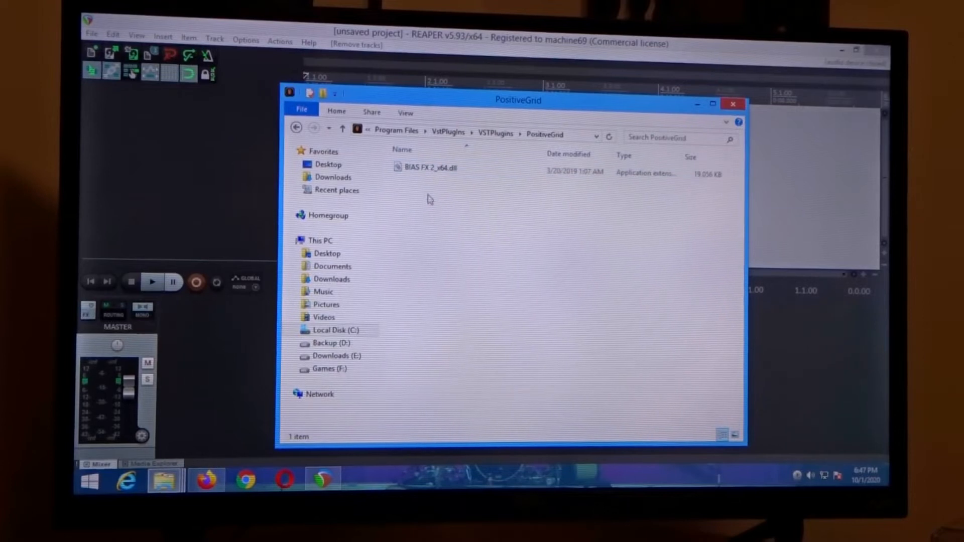
pyautogui.click(435, 169)
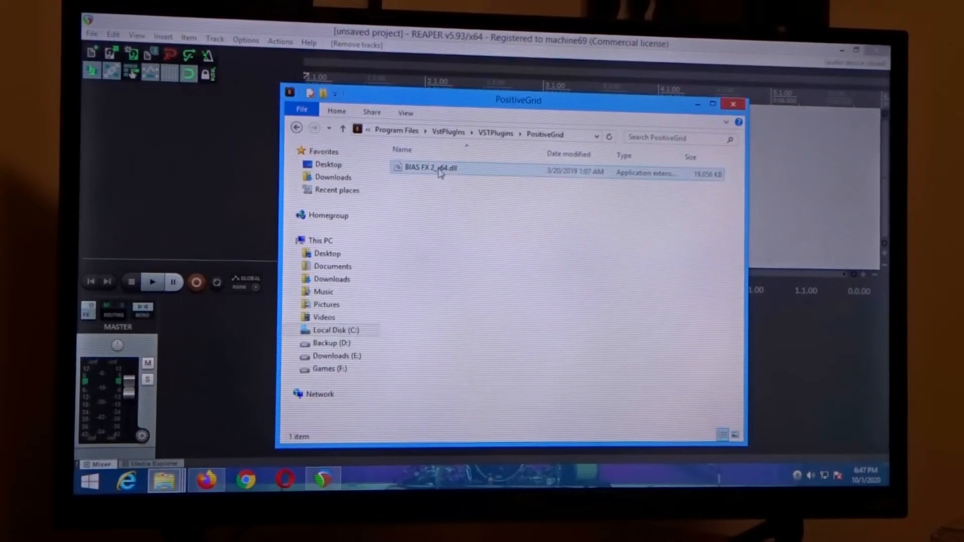
pyautogui.click(432, 169)
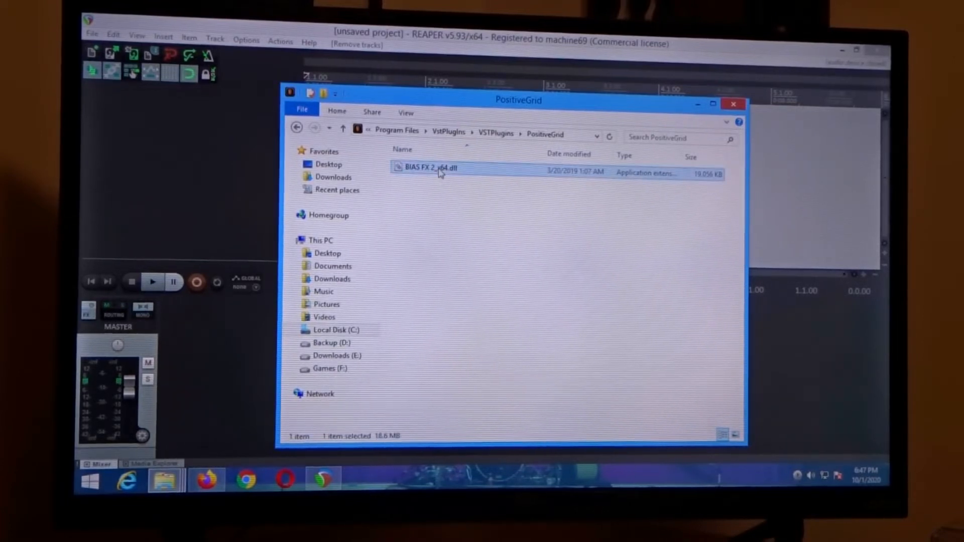
# - Copy BIAS FX 2_x64.dll via its context menu
pyautogui.rightClick(430, 168)
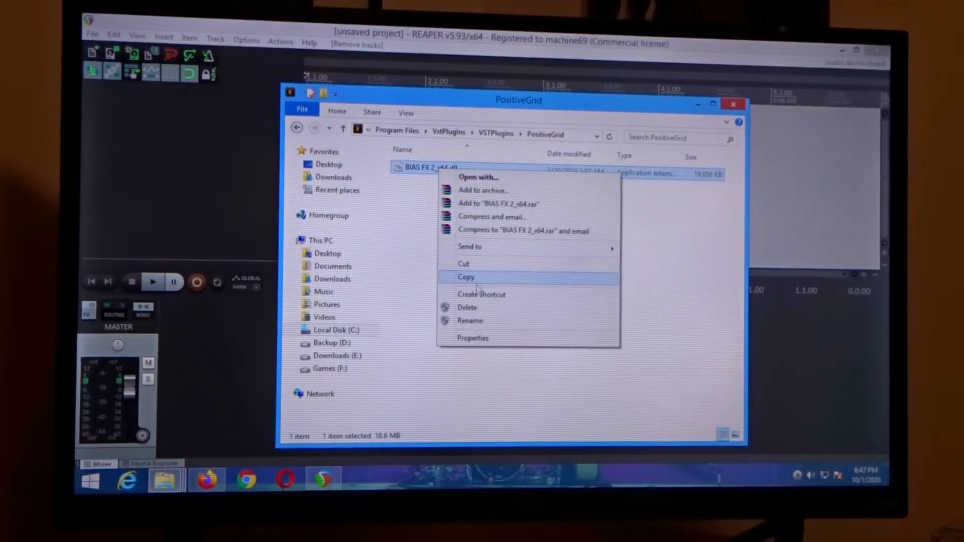
pyautogui.click(466, 277)
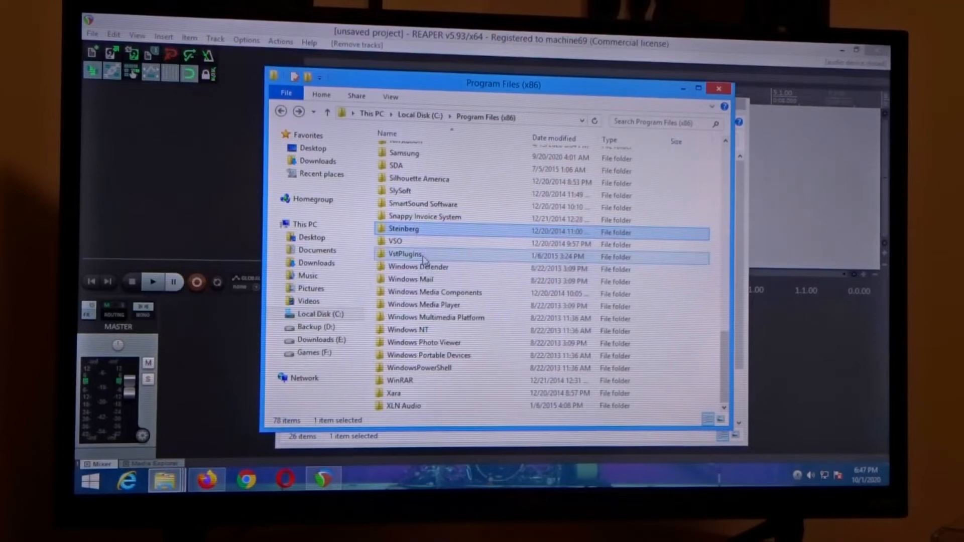
# - Go from Program Files (x86) into the Steinberg folder
pyautogui.click(406, 254)
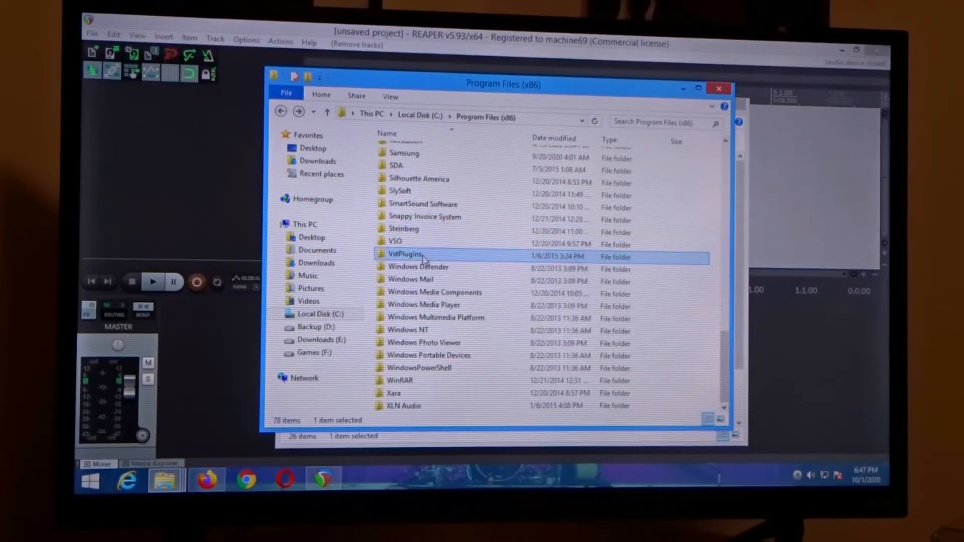
pyautogui.doubleClick(405, 254)
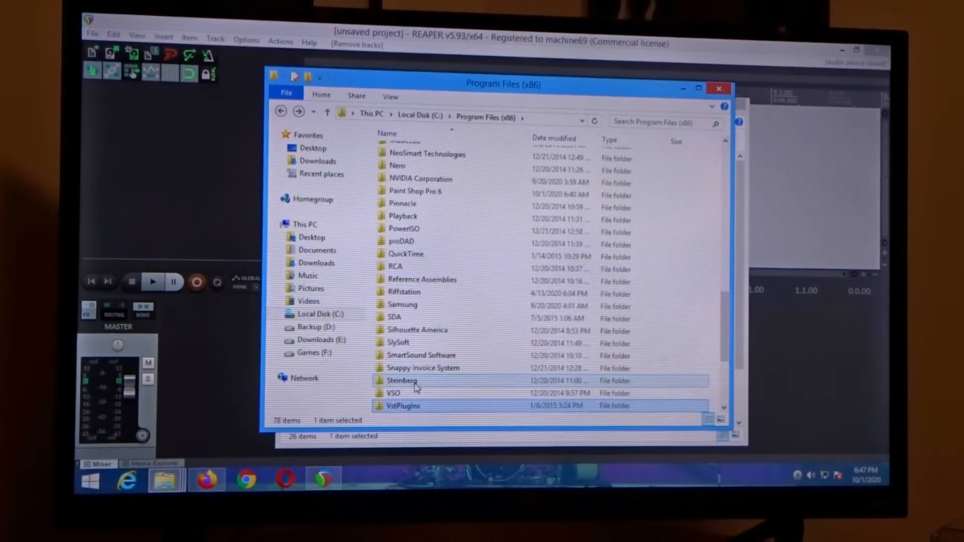
pyautogui.doubleClick(401, 381)
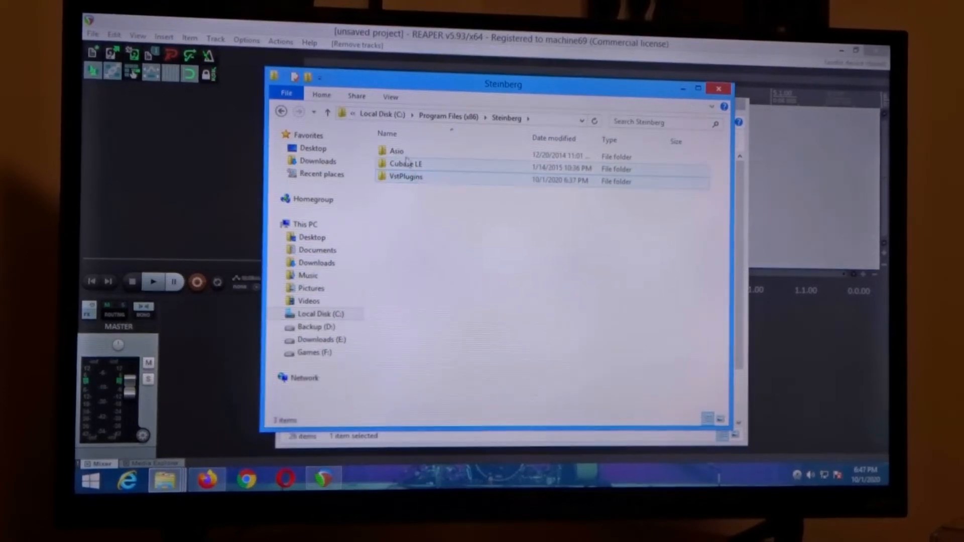
# - Enter Steinberg's VstPlugins folder and focus its file list
pyautogui.click(404, 165)
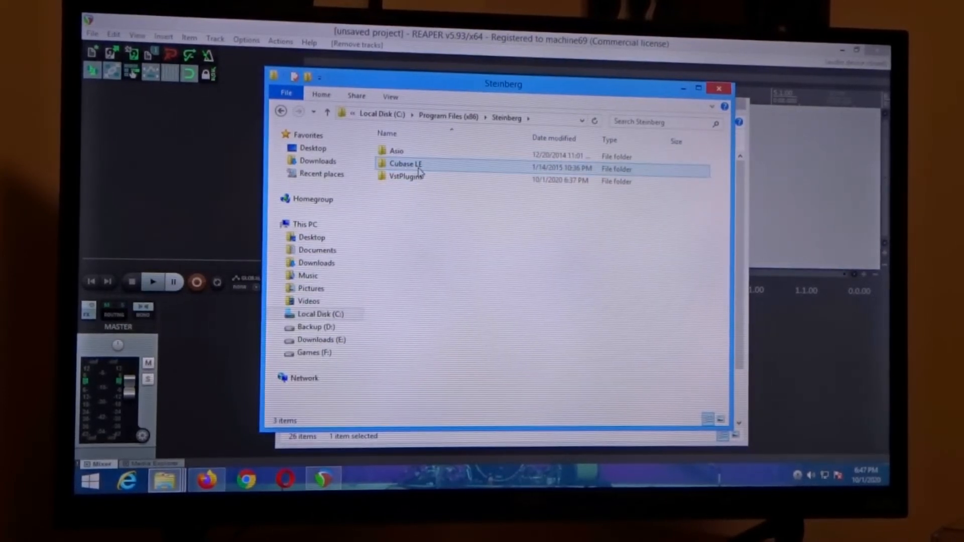
pyautogui.click(405, 175)
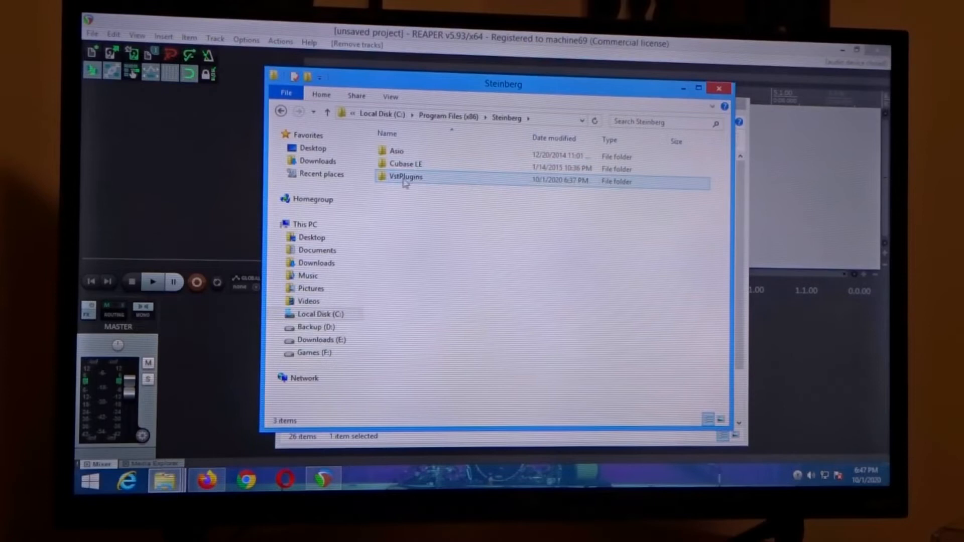
pyautogui.doubleClick(403, 177)
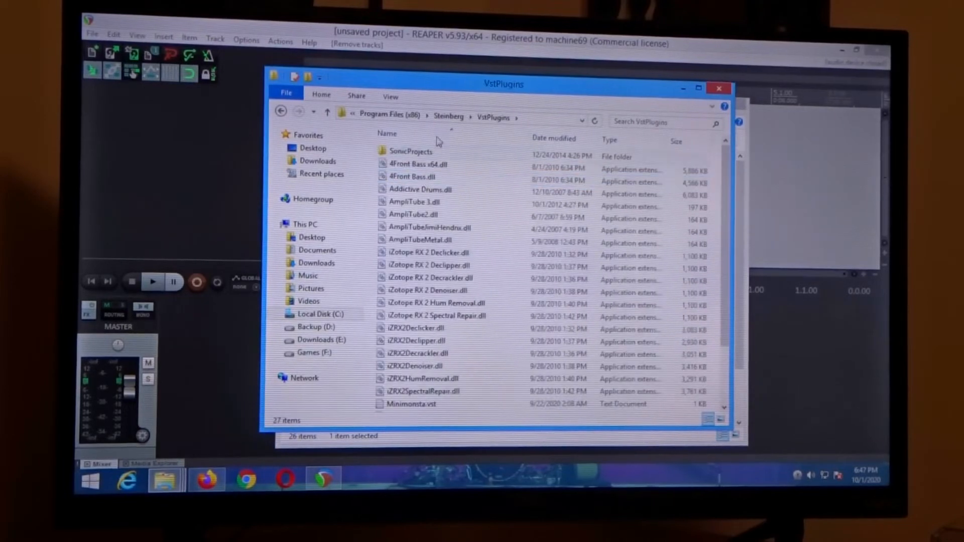
pyautogui.click(418, 354)
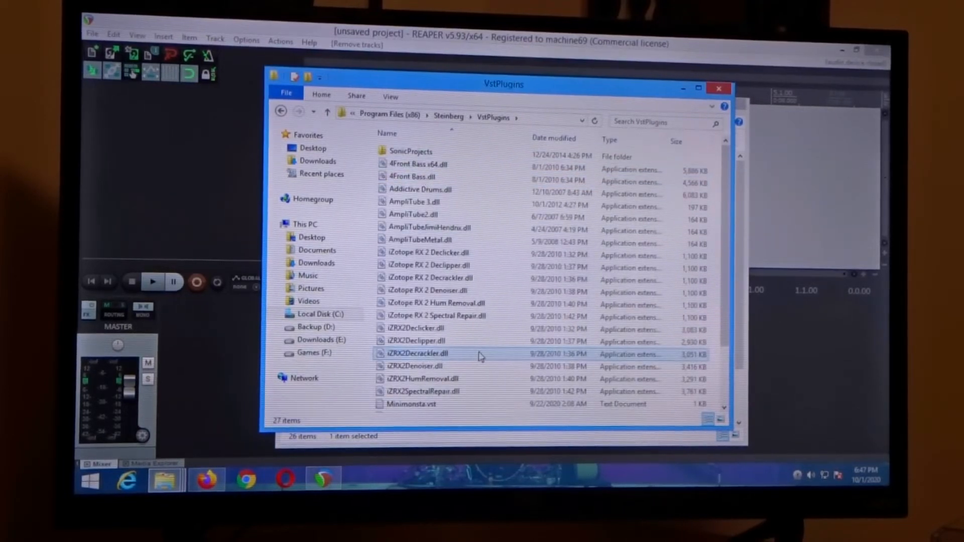
pyautogui.click(414, 202)
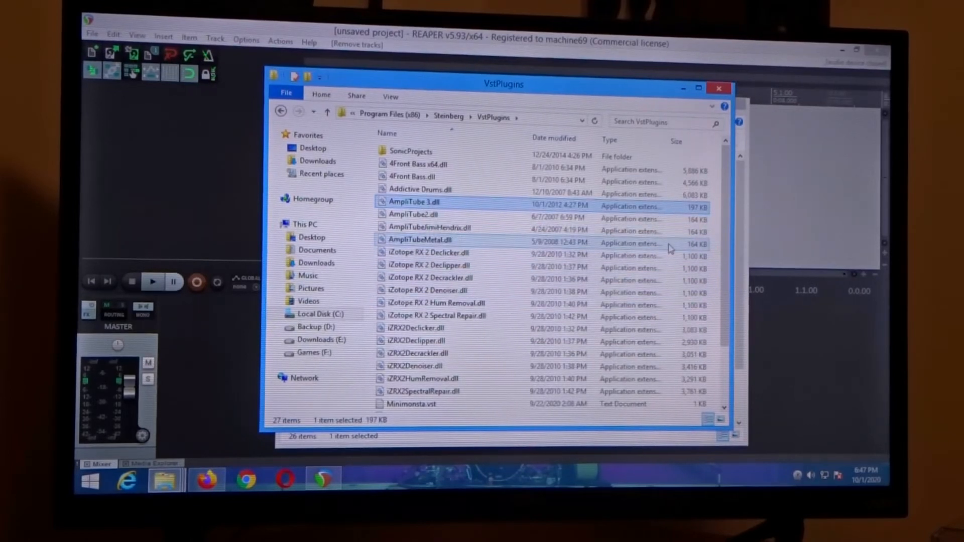
# - Paste BIAS FX 2_x64.dll into VstPlugins, granting administrator permission, and return to REAPER
pyautogui.rightClick(671, 247)
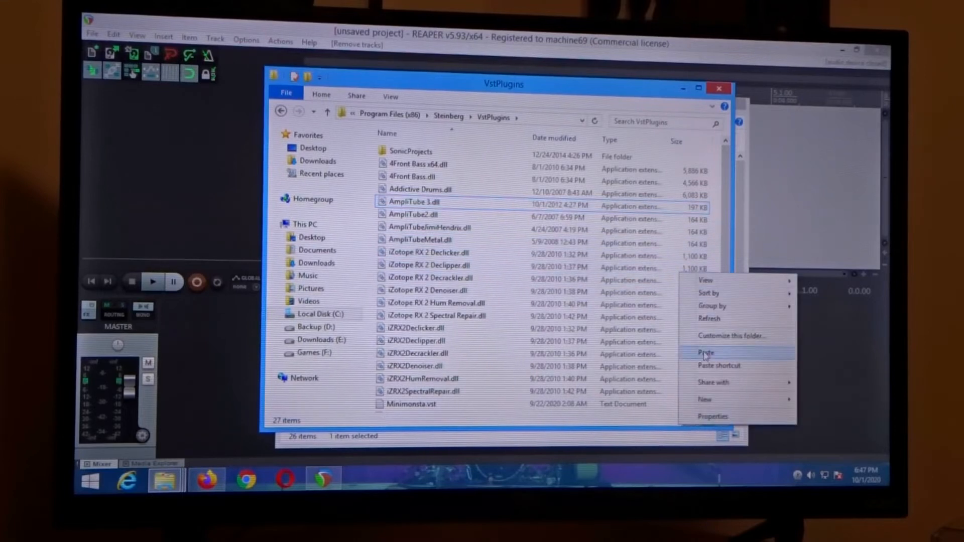
pyautogui.click(705, 353)
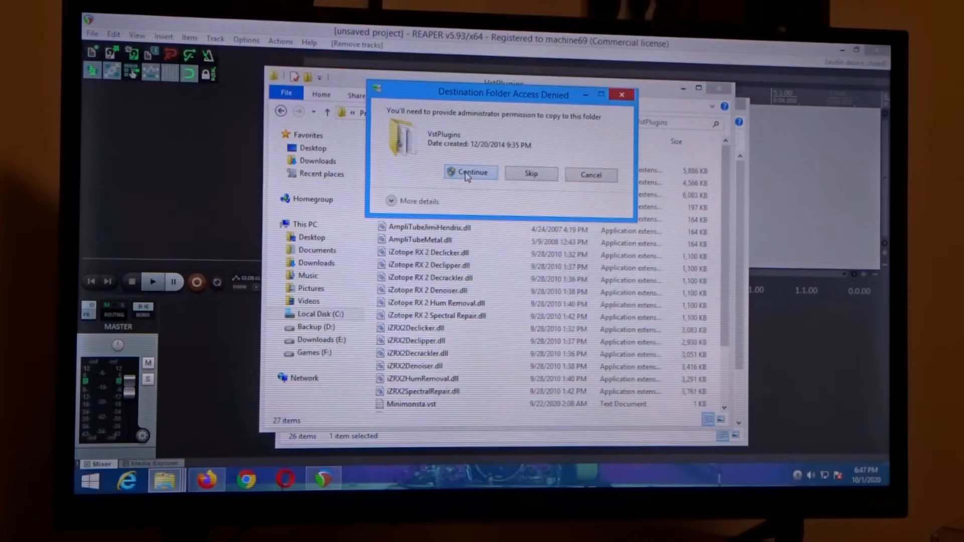
pyautogui.click(471, 172)
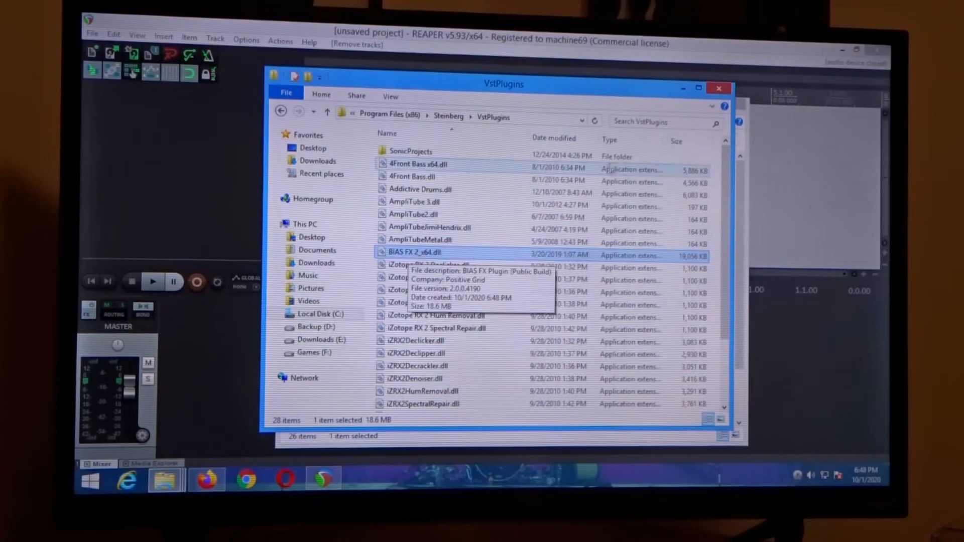
pyautogui.moveTo(189, 137)
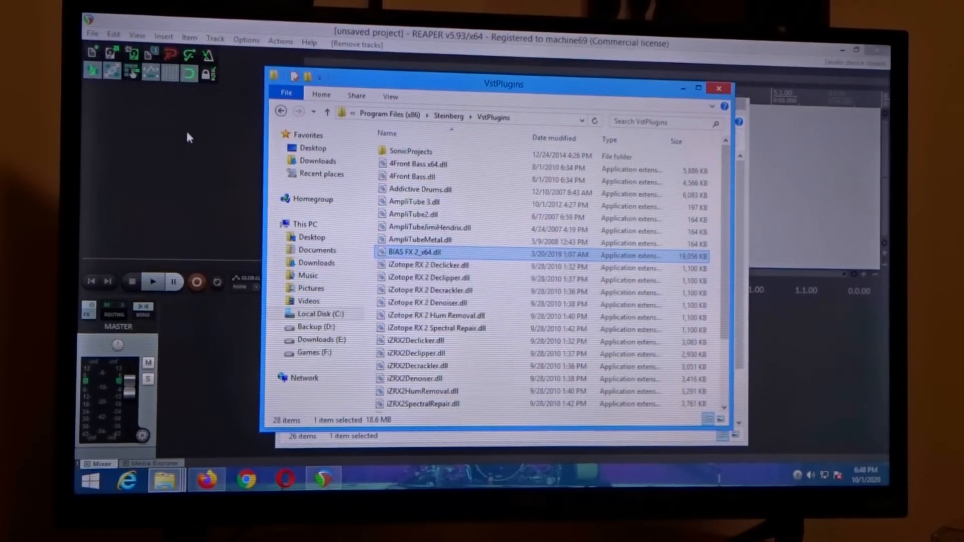
pyautogui.click(718, 88)
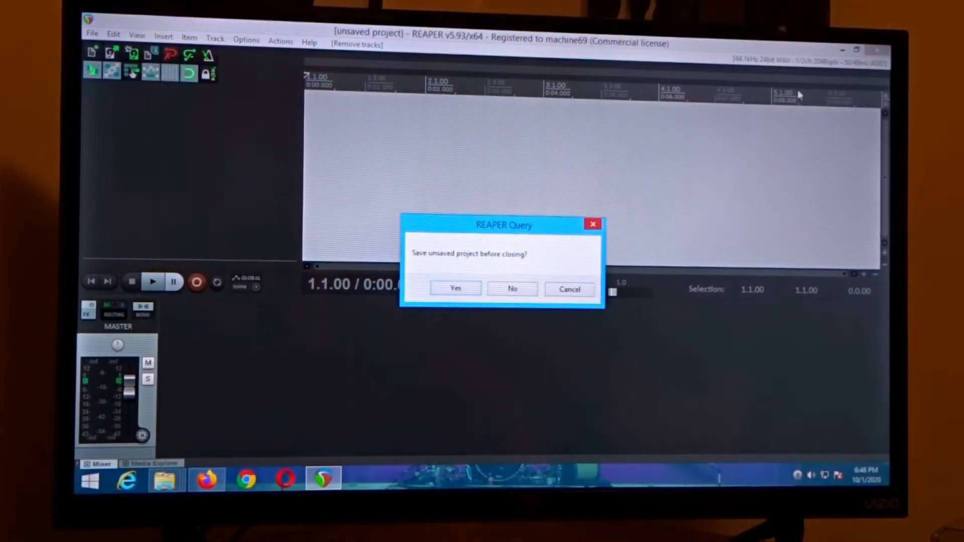
# - Discard the unsaved REAPER project without saving
pyautogui.click(512, 289)
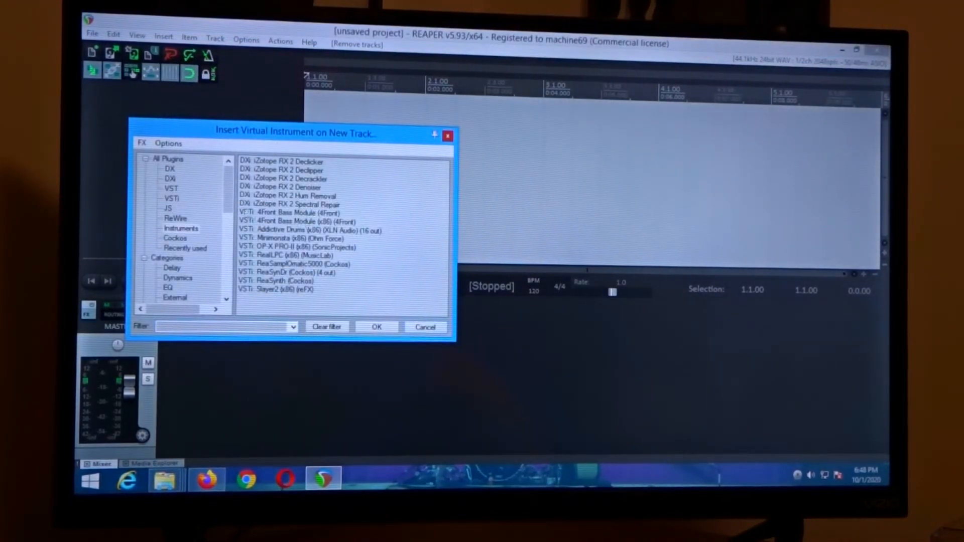
# - Insert AmpliTube3 on a new track, close its window and bring up the Add FX list
pyautogui.click(170, 189)
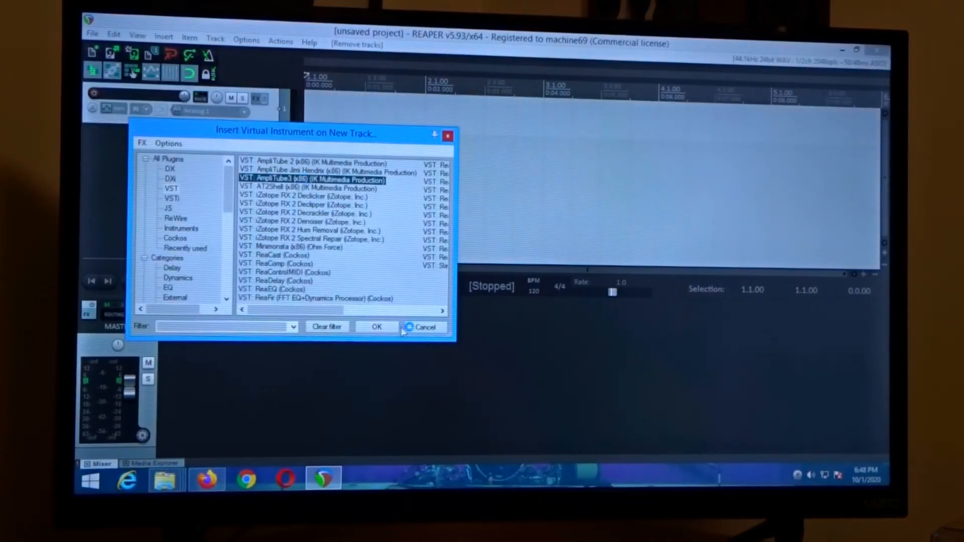
pyautogui.click(375, 327)
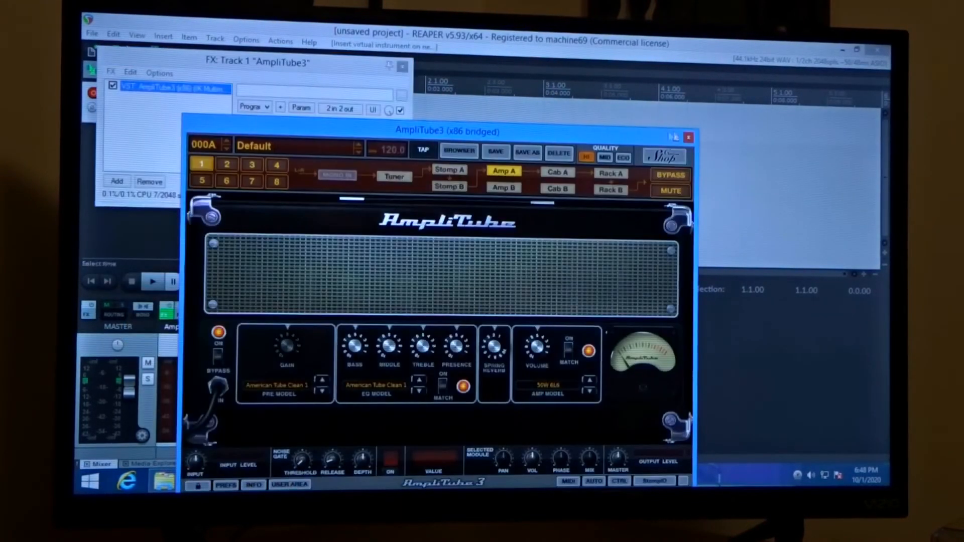
pyautogui.click(688, 137)
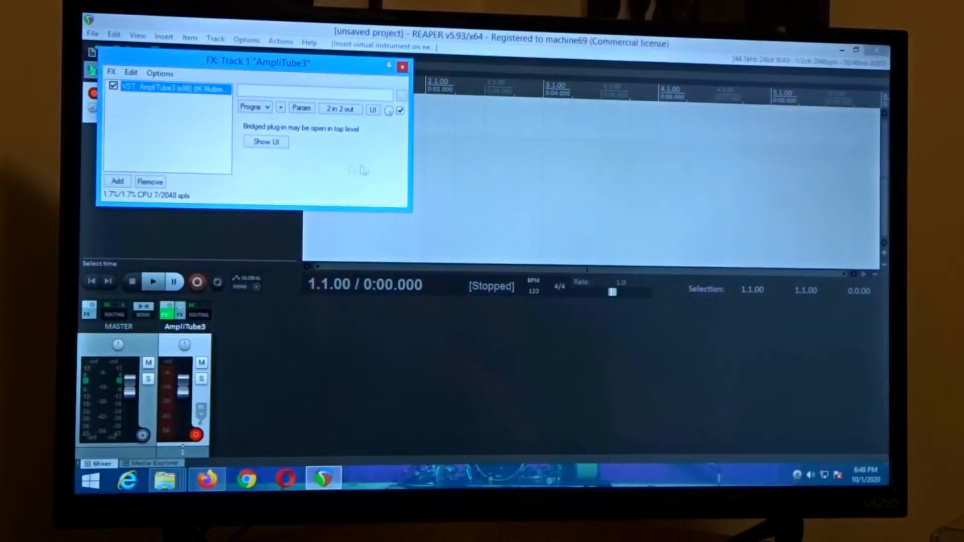
pyautogui.click(117, 181)
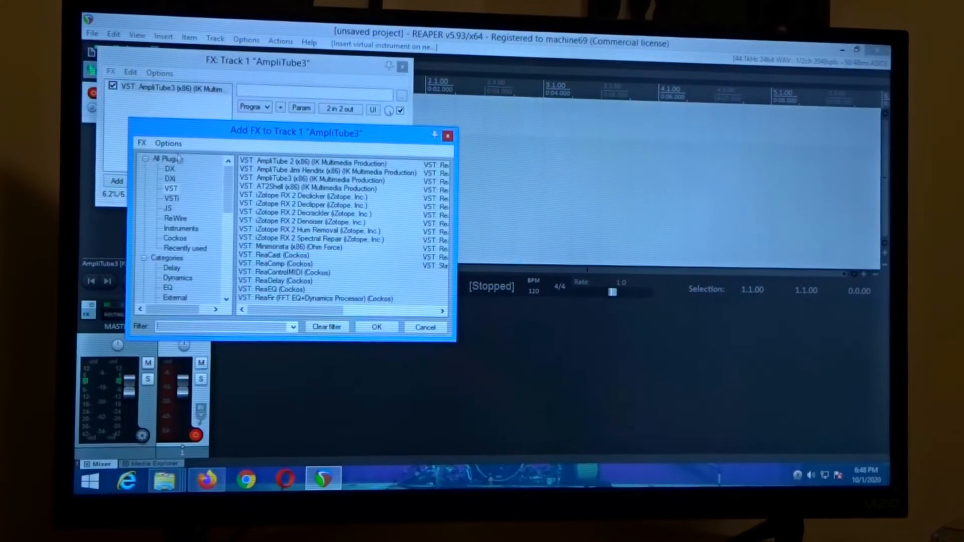
# - Scan for new plugins and add VST: BIAS FX 2 from the New category to the track
pyautogui.click(143, 143)
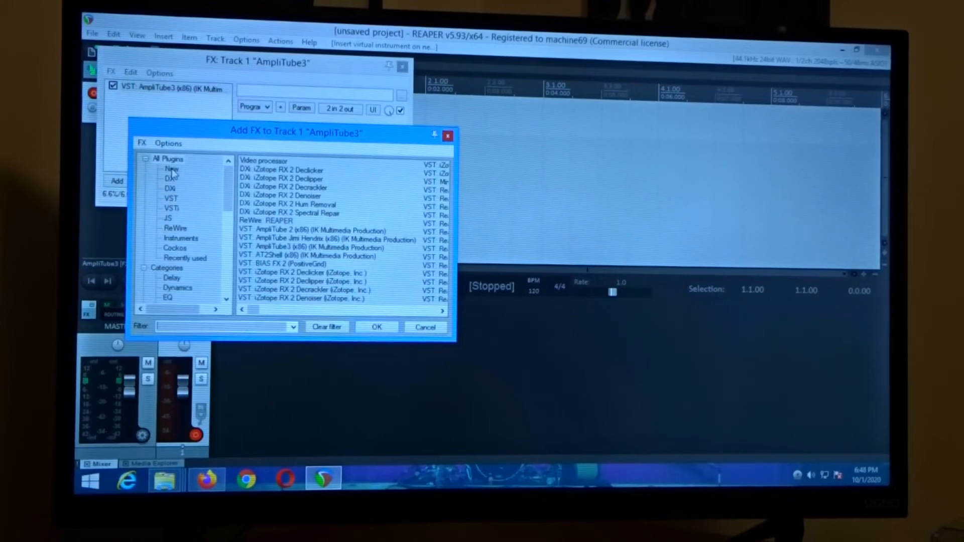
pyautogui.click(170, 169)
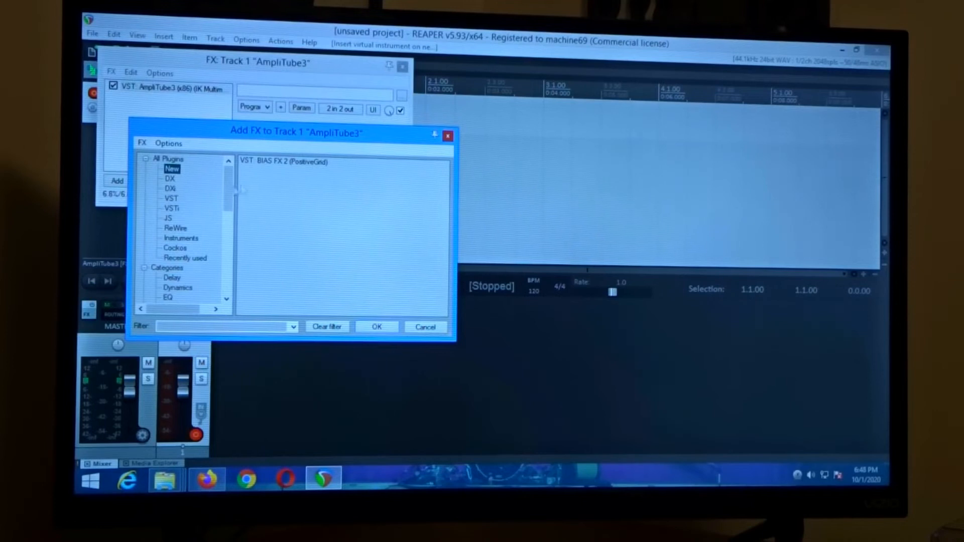
pyautogui.click(283, 162)
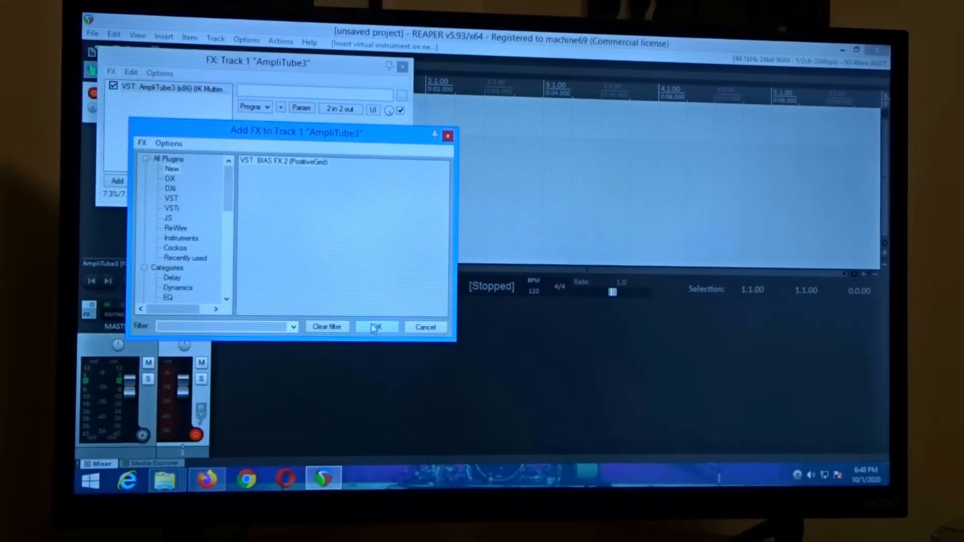
pyautogui.click(377, 328)
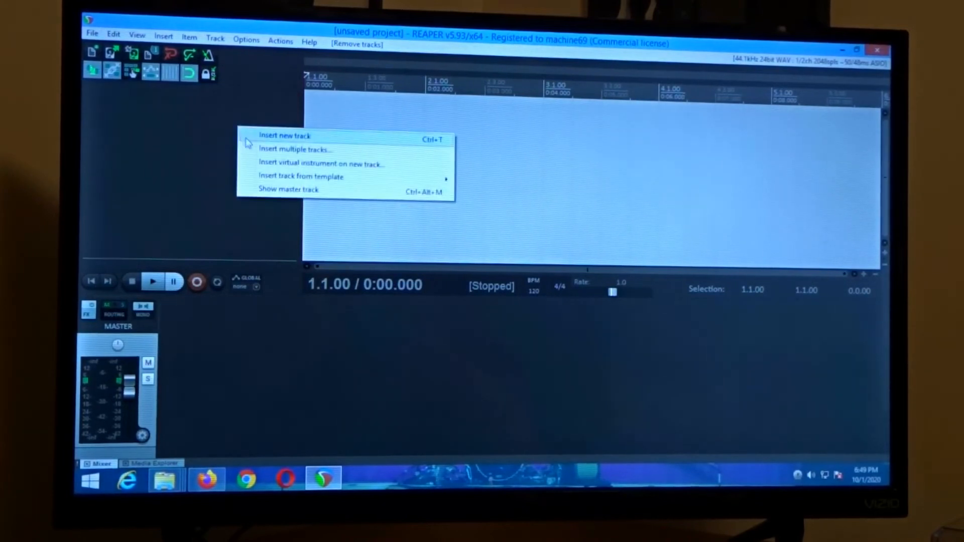
# - Insert BIAS FX 2 as the virtual instrument on a new track
pyautogui.click(321, 164)
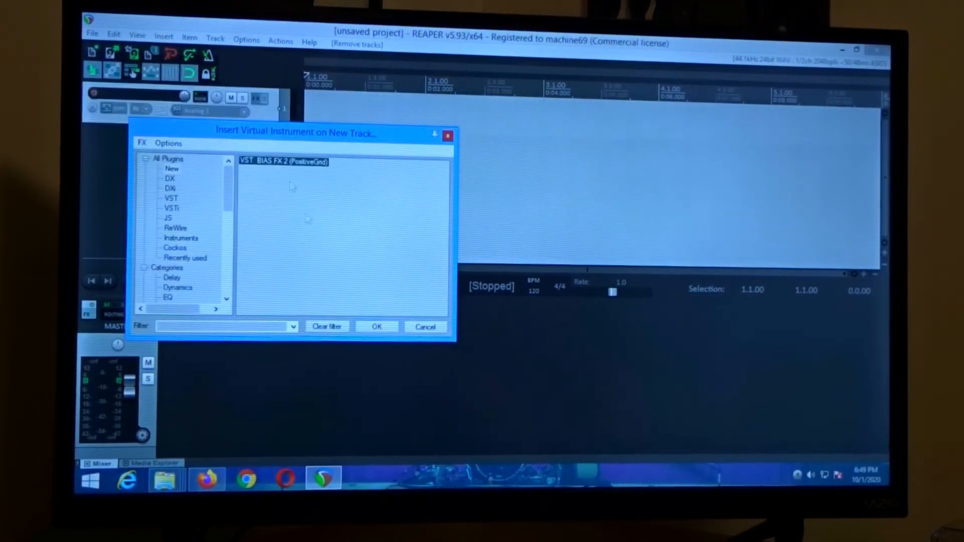
pyautogui.click(376, 327)
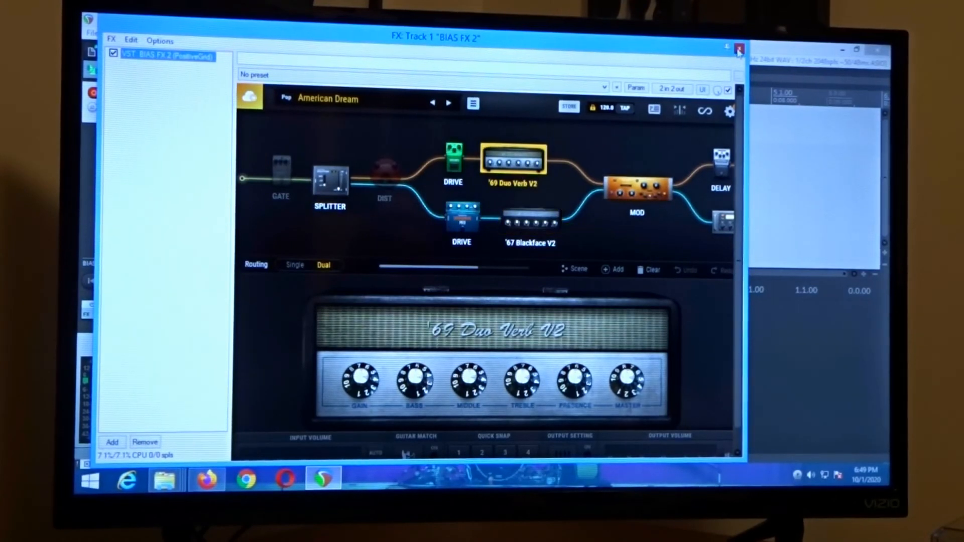
# - Close the BIAS FX 2 plugin window, keeping the track in the project
pyautogui.click(736, 46)
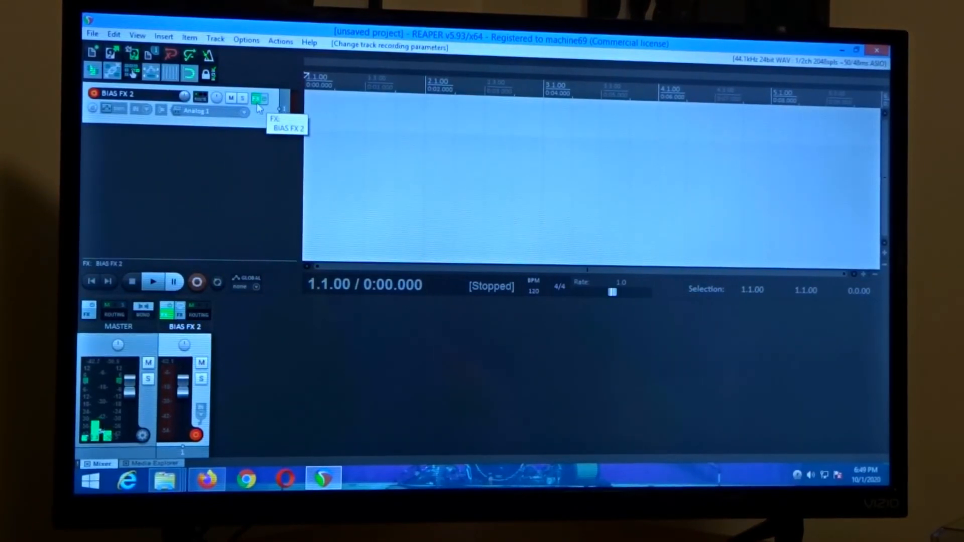
# - Mute the BIAS FX 2 track and reopen its plugin window via the FX button
pyautogui.click(230, 98)
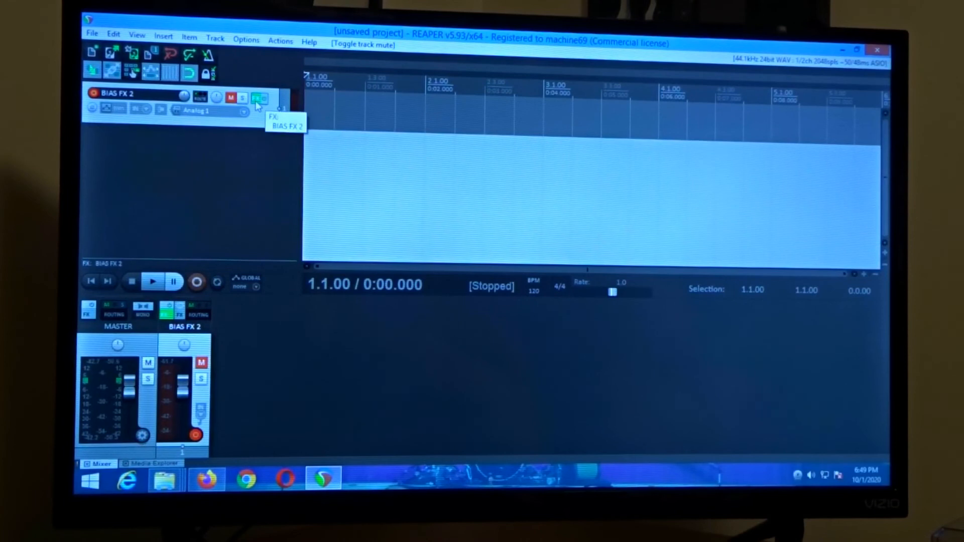
pyautogui.click(260, 94)
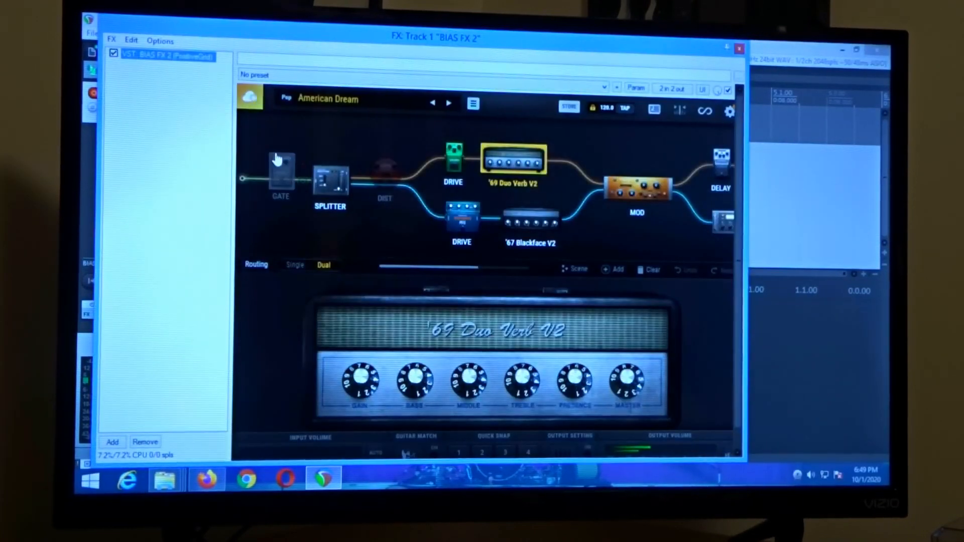